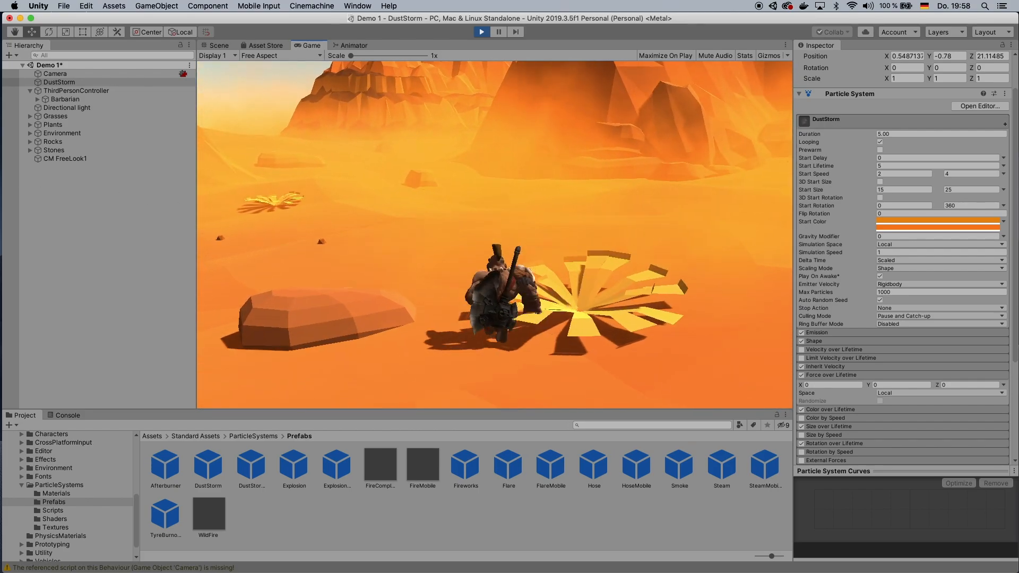
Step: Stop the running preview and enter Play mode to watch the barbarian in the desert scene
{"action": "left_click", "coordinate": [231, 45]}
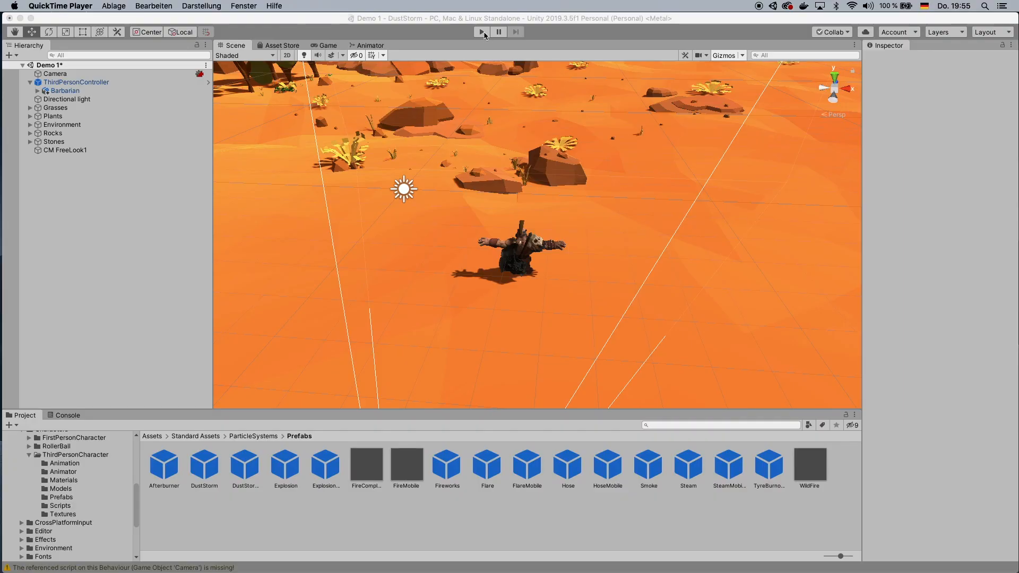
{"action": "left_click", "coordinate": [480, 32]}
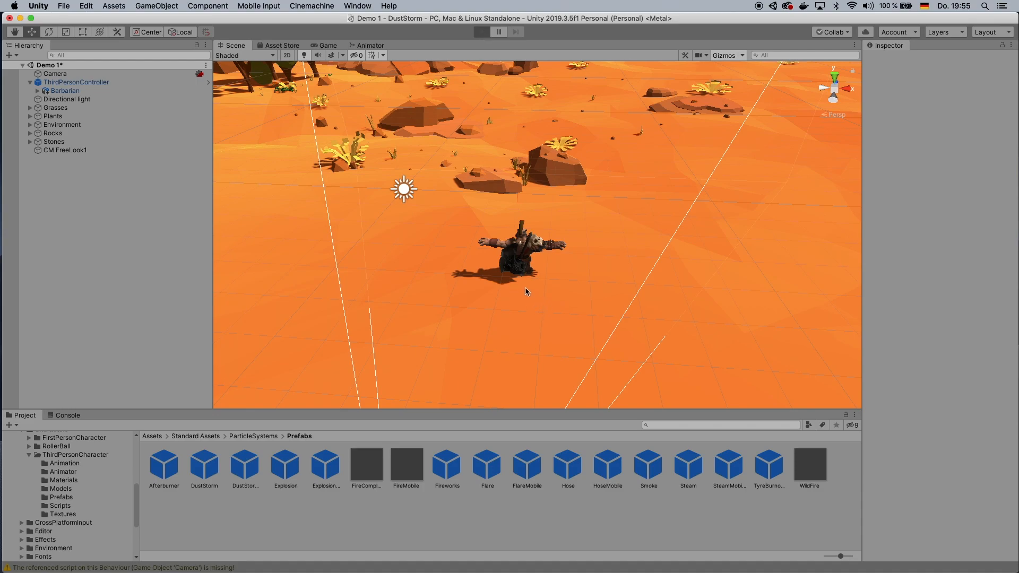
{"action": "left_click", "coordinate": [481, 32]}
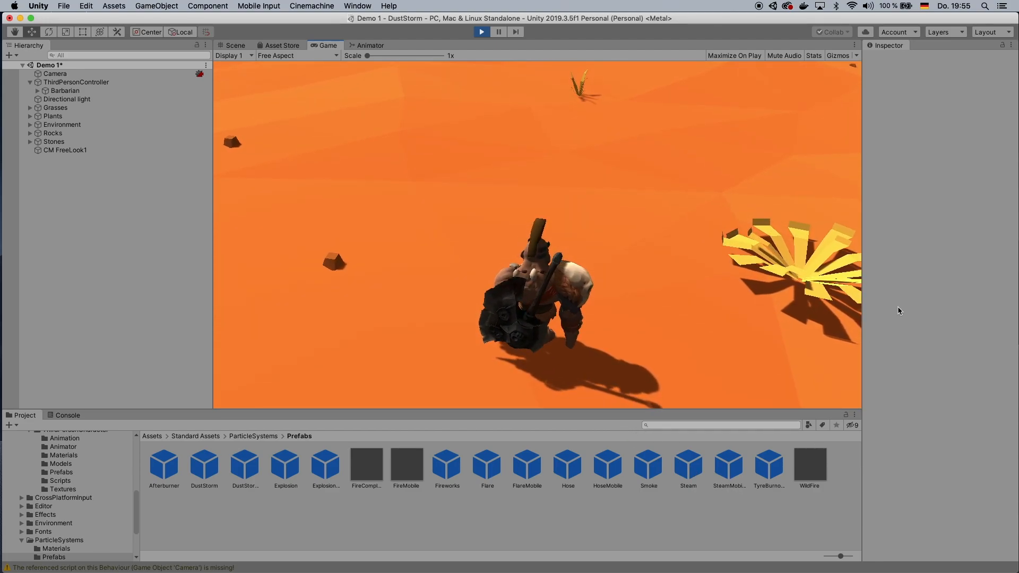
Step: Exit Play mode and search the Asset Store for 'standard assets'
{"action": "left_click", "coordinate": [235, 45]}
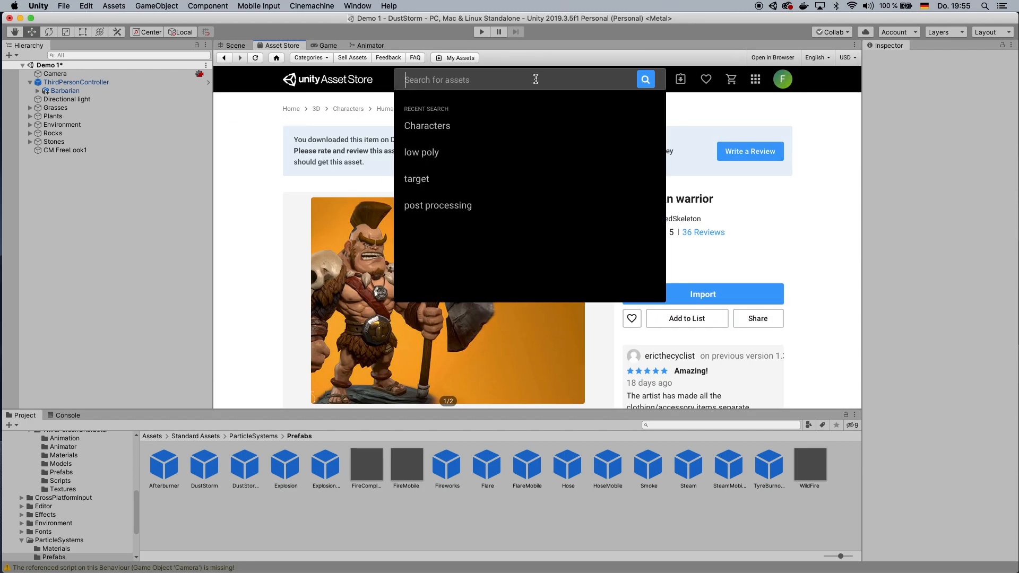
{"action": "type", "text": "standard a"}
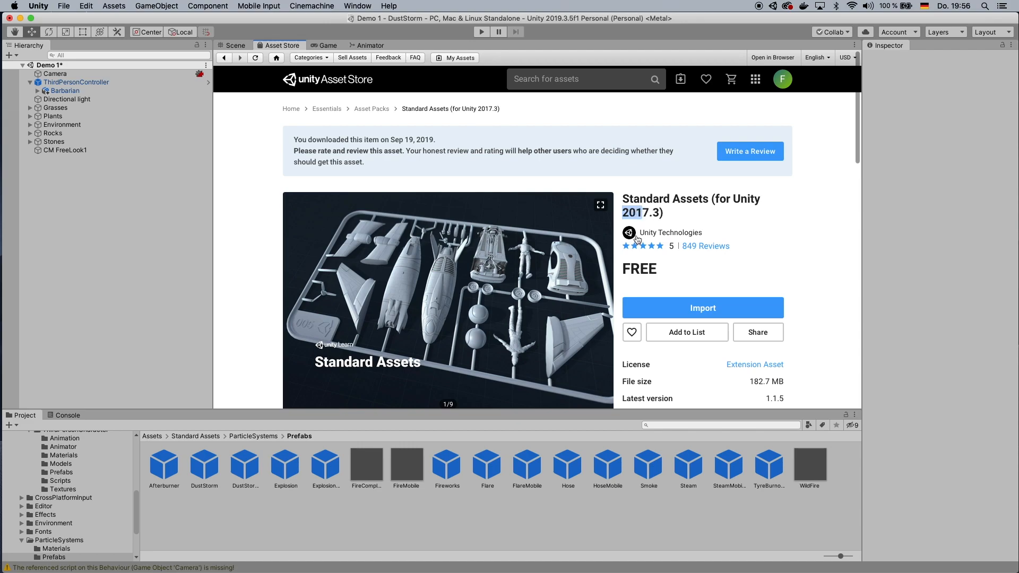
{"action": "mouse_move", "coordinate": [761, 375]}
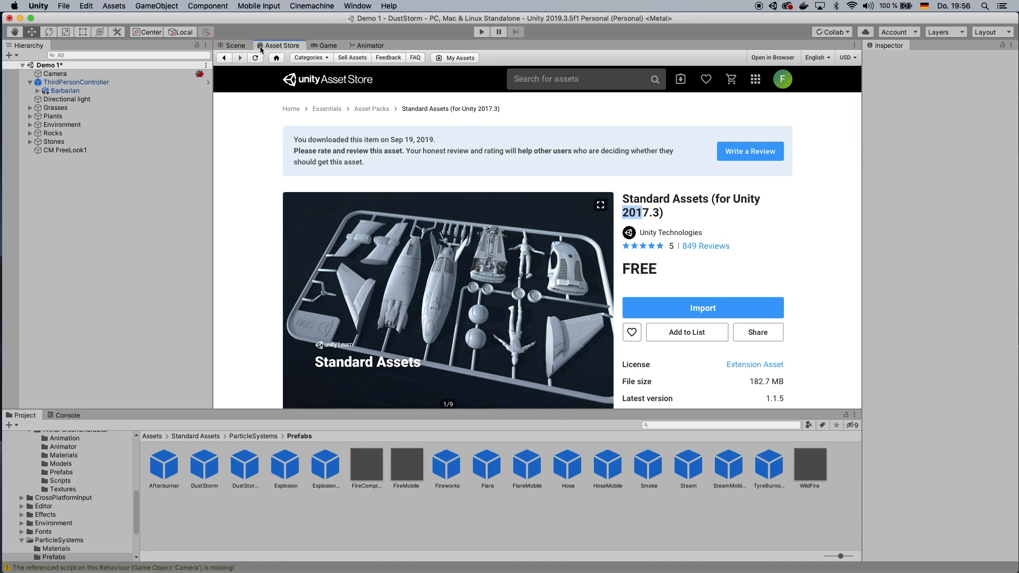
Step: Return to the Scene view and browse to Standard Assets > ParticleSystems > Prefabs
{"action": "left_click", "coordinate": [232, 44]}
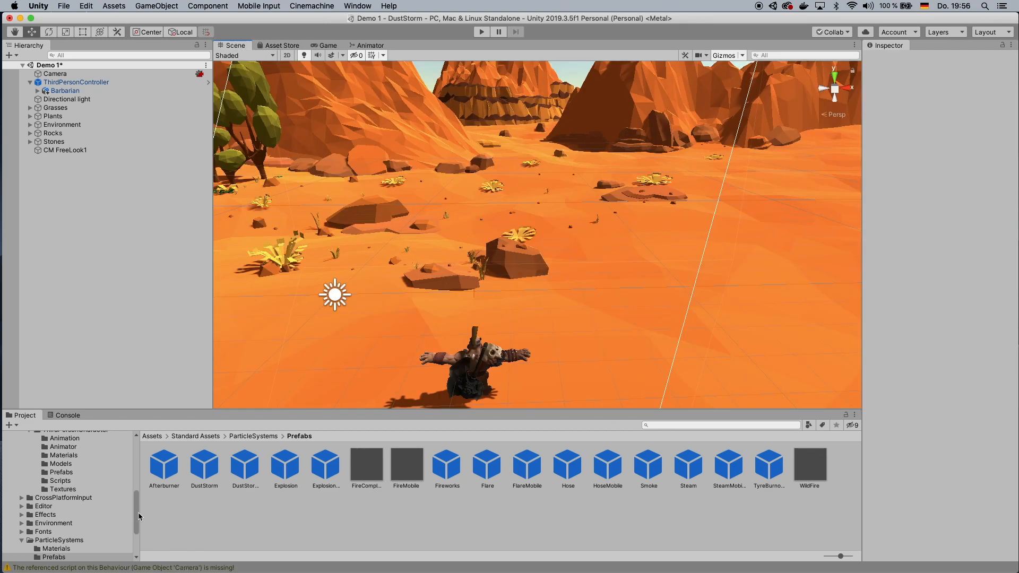
{"action": "scroll", "scroll_direction": "up", "scroll_amount": 3}
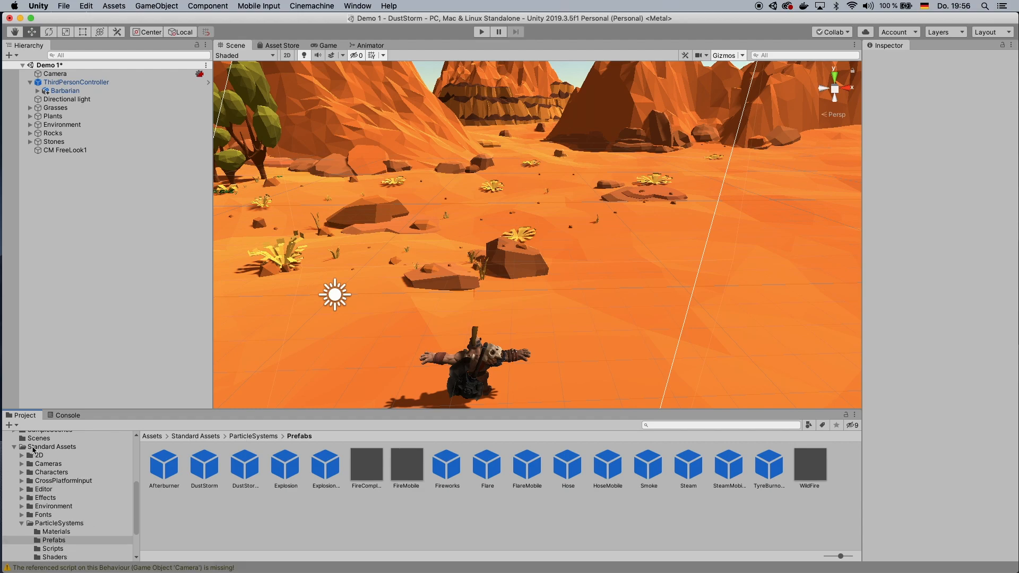
{"action": "left_click", "coordinate": [51, 537]}
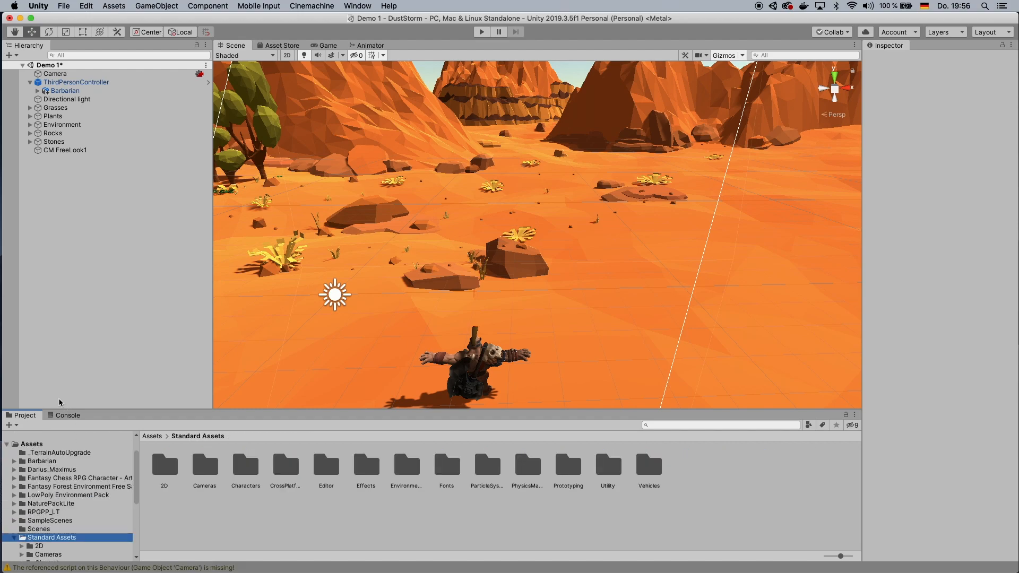
{"action": "left_click", "coordinate": [15, 536]}
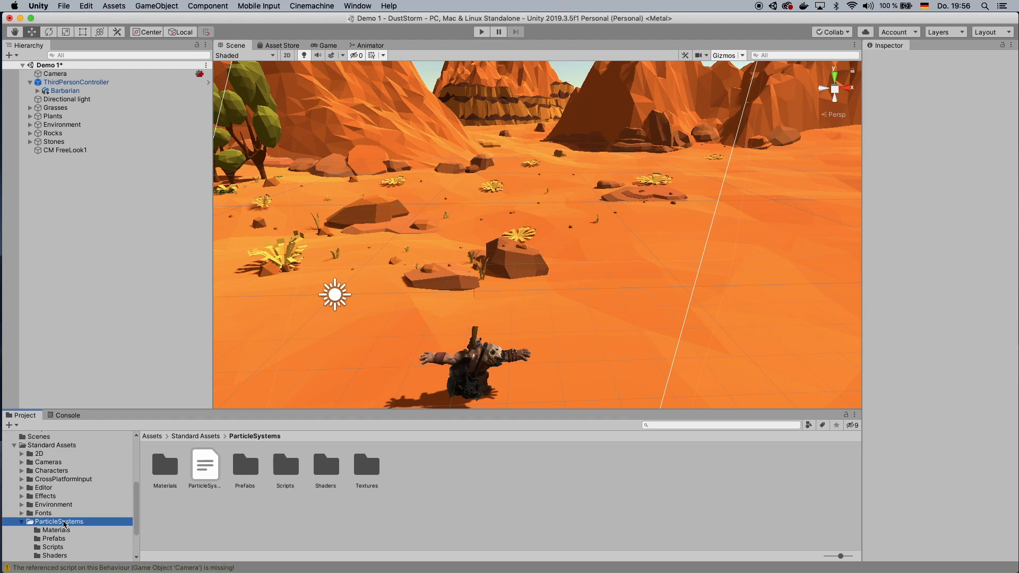
{"action": "scroll", "scroll_direction": "down", "scroll_amount": 3}
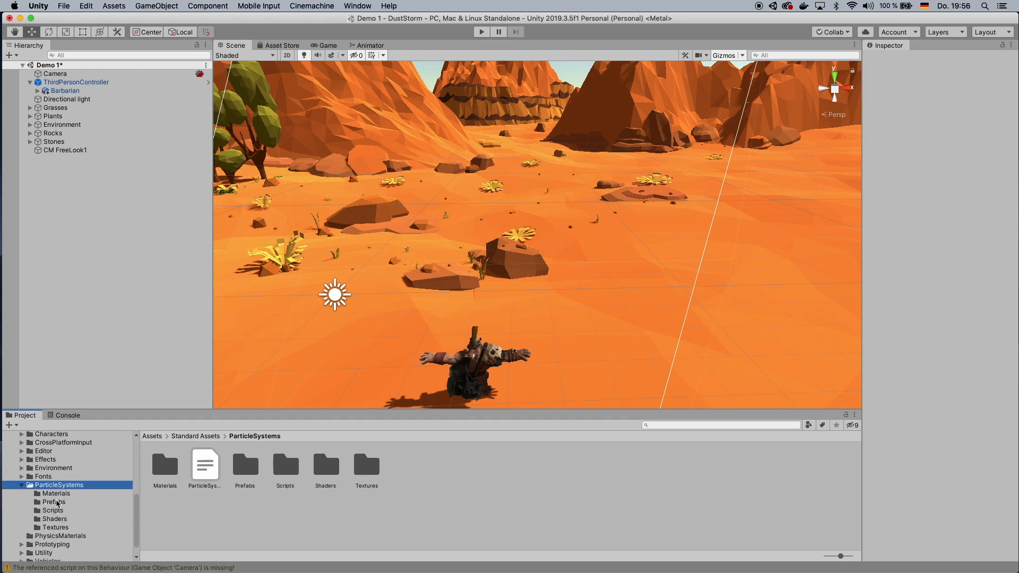
{"action": "left_click", "coordinate": [55, 502]}
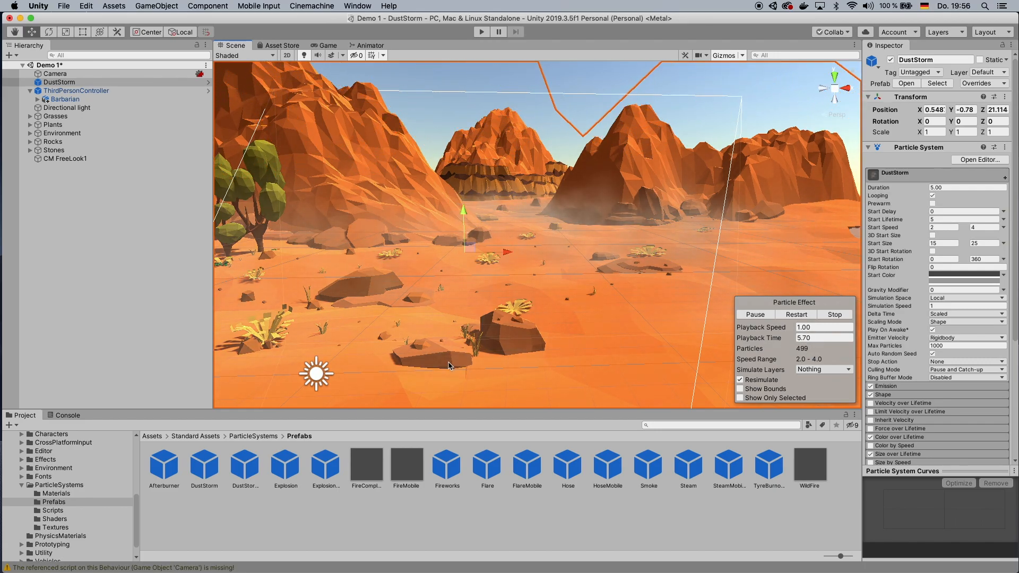
{"action": "mouse_move", "coordinate": [481, 31]}
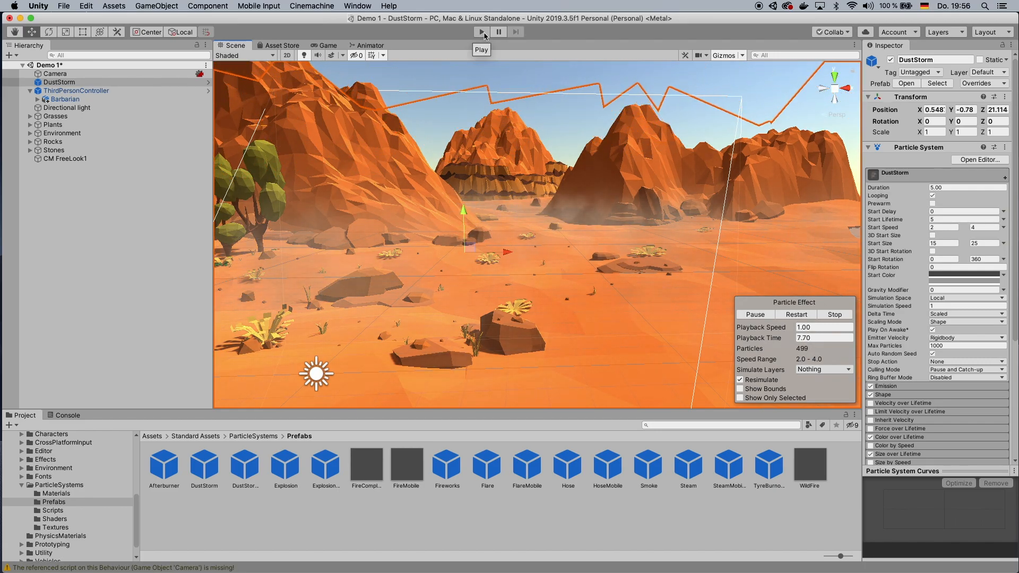
Step: Play the scene to preview the DustStorm effect, then stop playback
{"action": "left_click", "coordinate": [481, 31]}
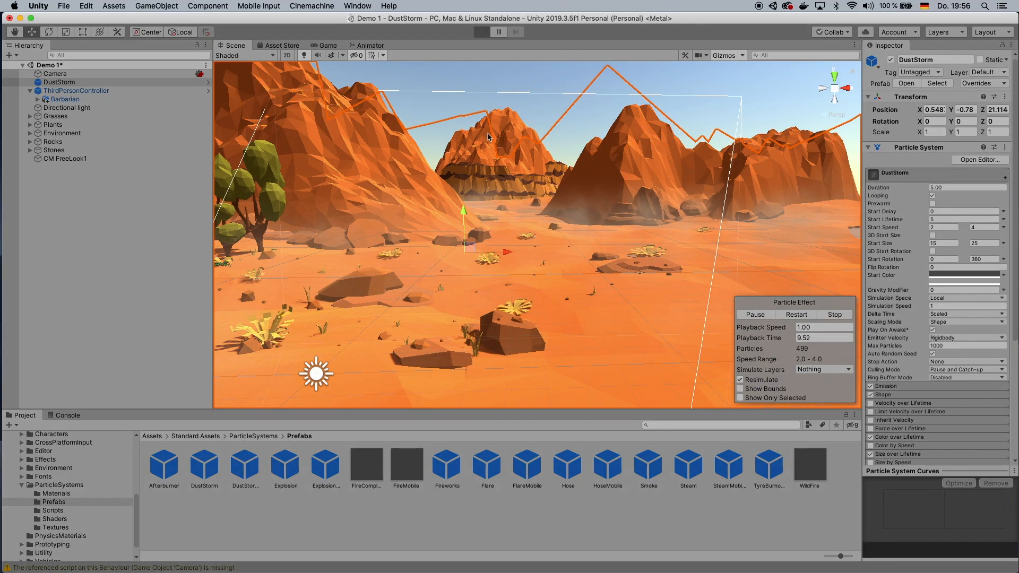
{"action": "left_click", "coordinate": [481, 31]}
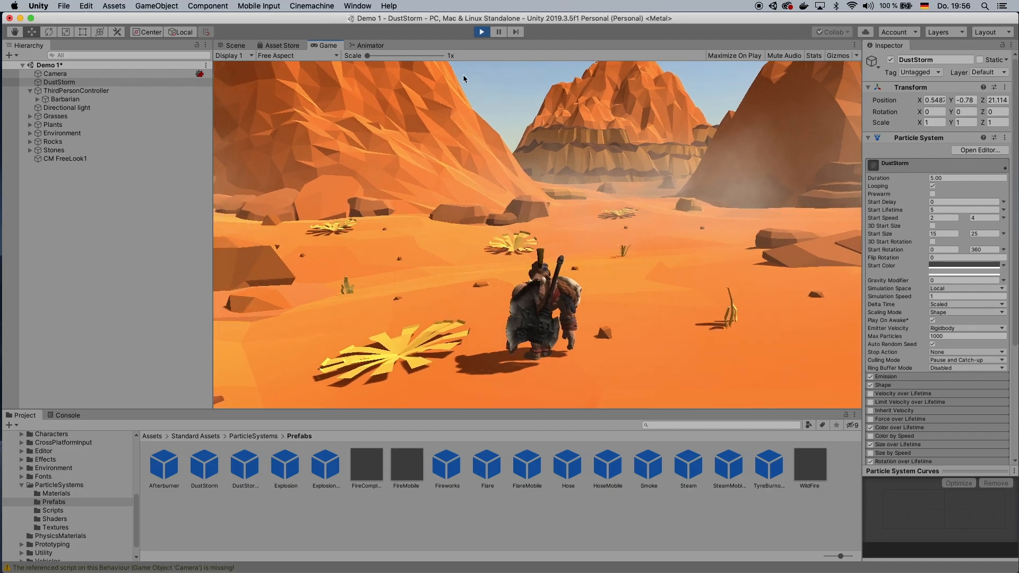
{"action": "left_click", "coordinate": [234, 44]}
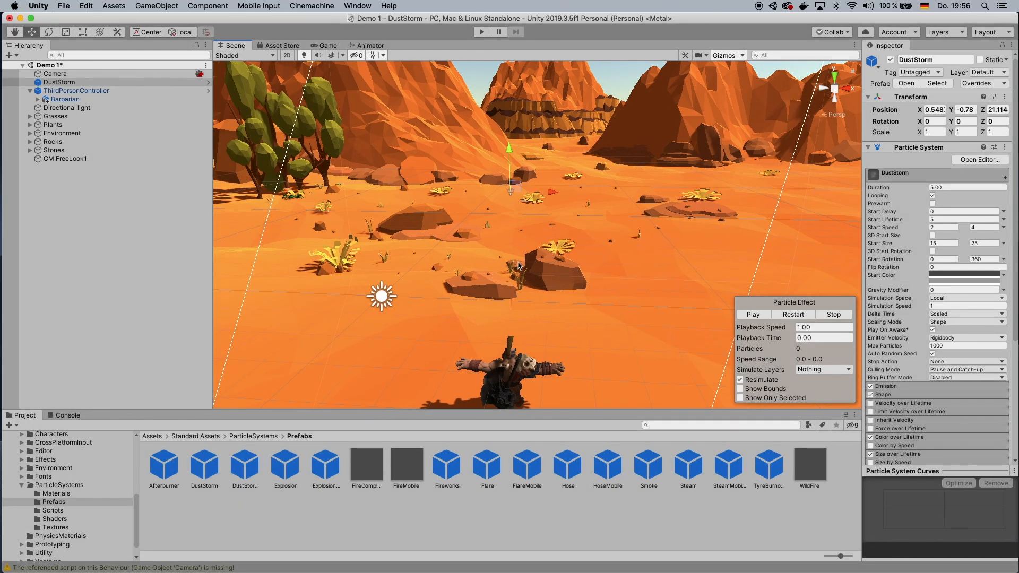
Step: Set the DustStorm Start Color to bright orange F67E1D in the colour picker
{"action": "left_click", "coordinate": [58, 82]}
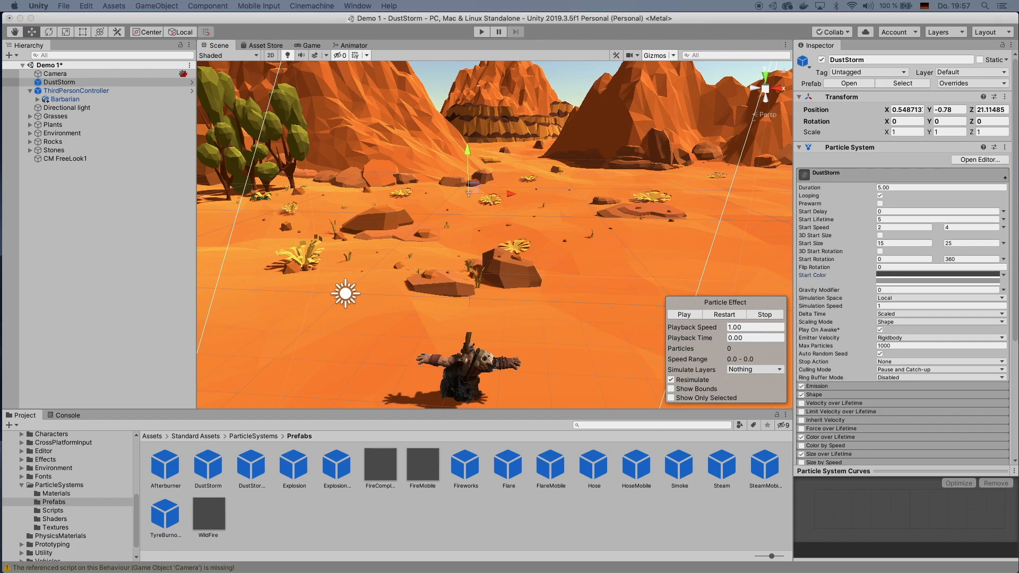
{"action": "left_click", "coordinate": [939, 275]}
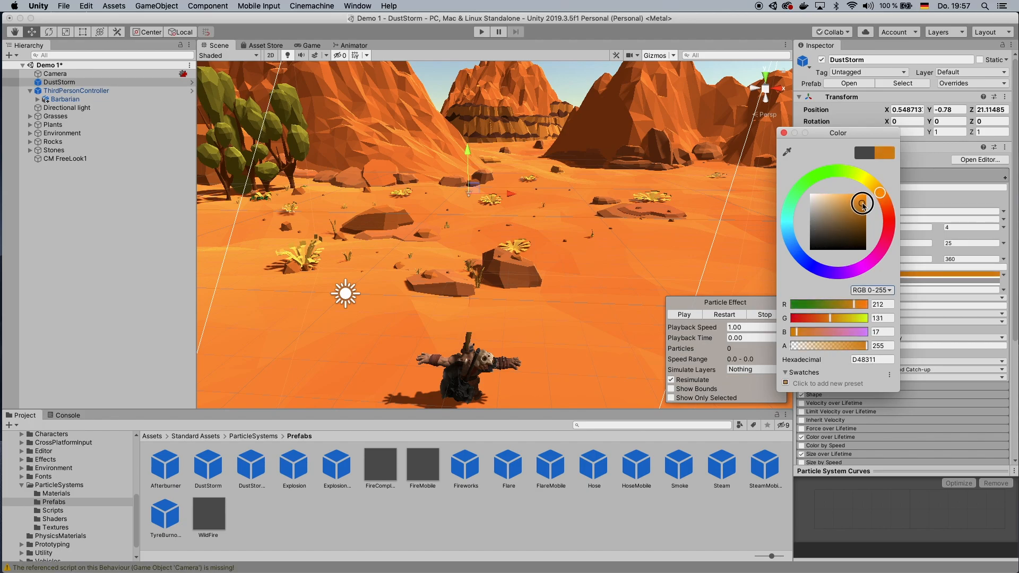
{"action": "left_click", "coordinate": [784, 133]}
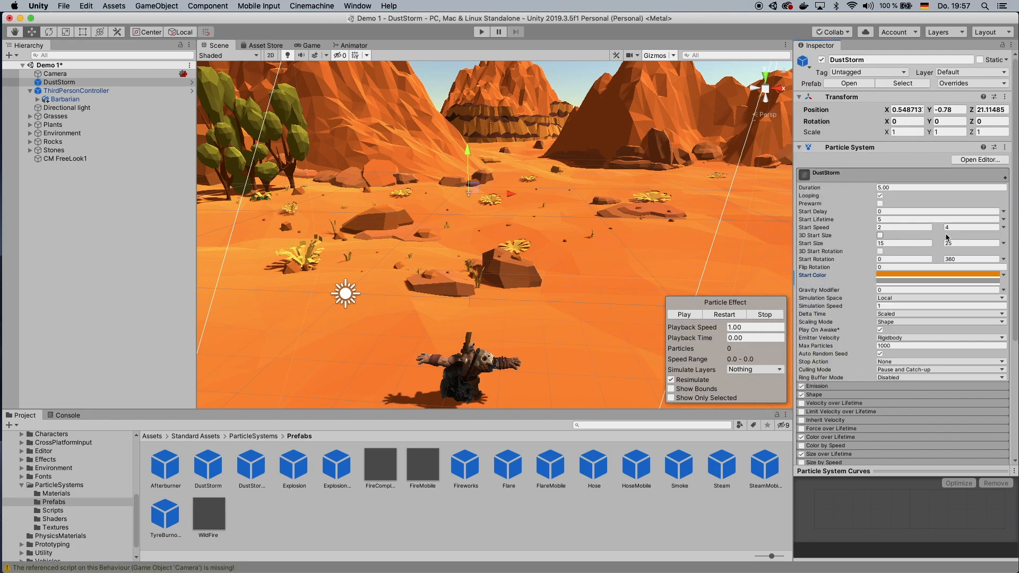
{"action": "left_click", "coordinate": [939, 275]}
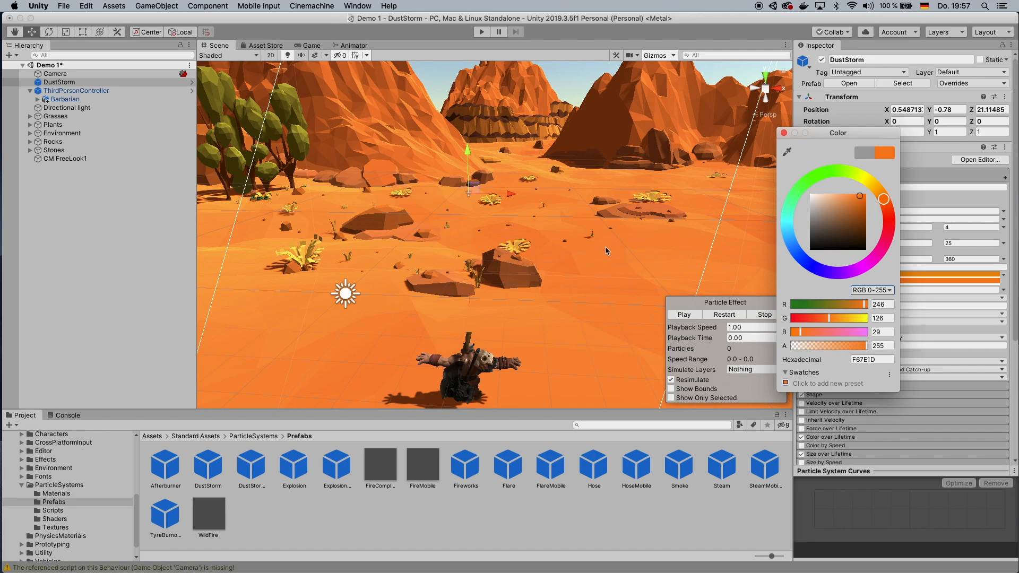
{"action": "mouse_move", "coordinate": [620, 249]}
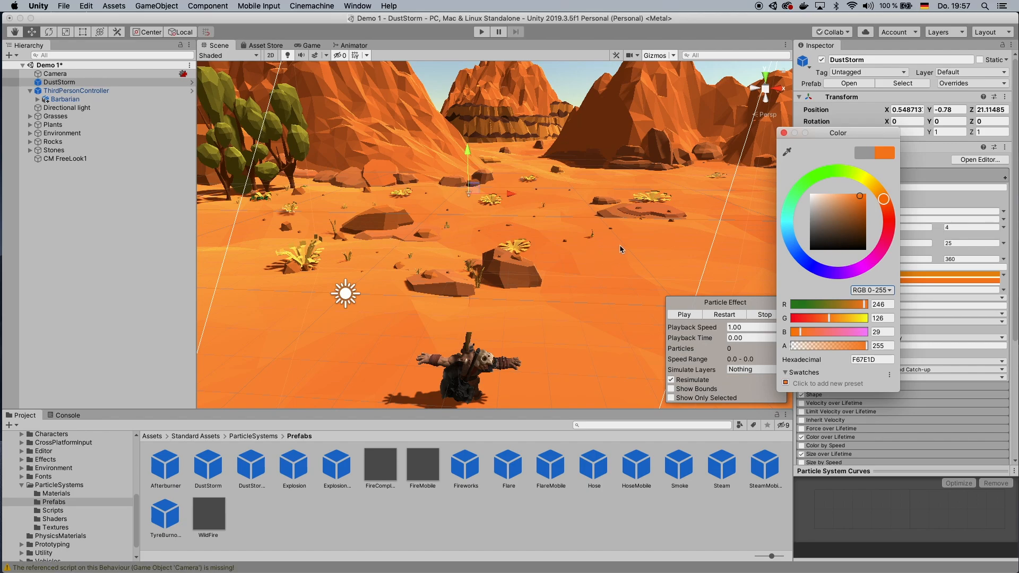
{"action": "mouse_move", "coordinate": [769, 190]}
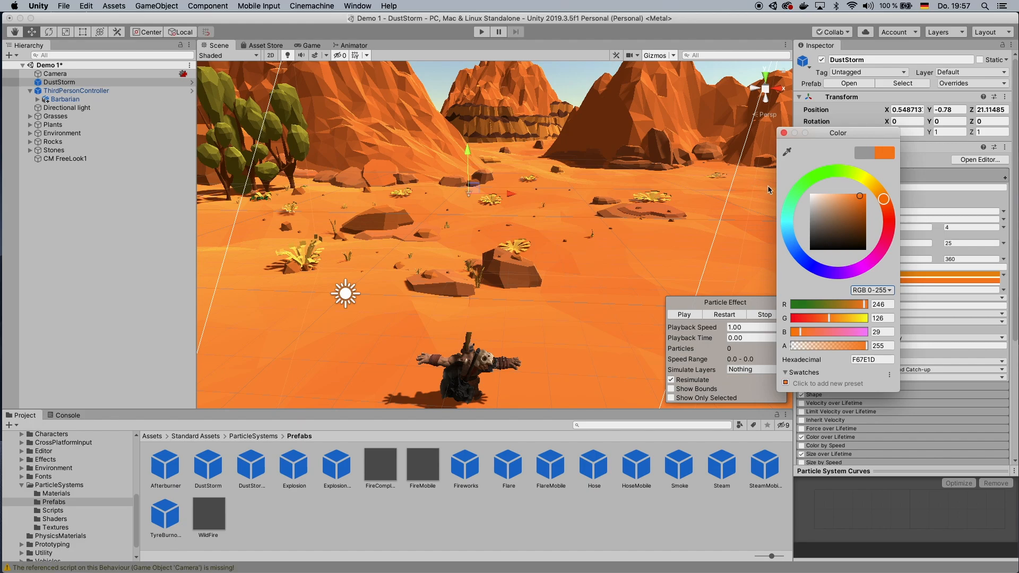
{"action": "left_click", "coordinate": [784, 133]}
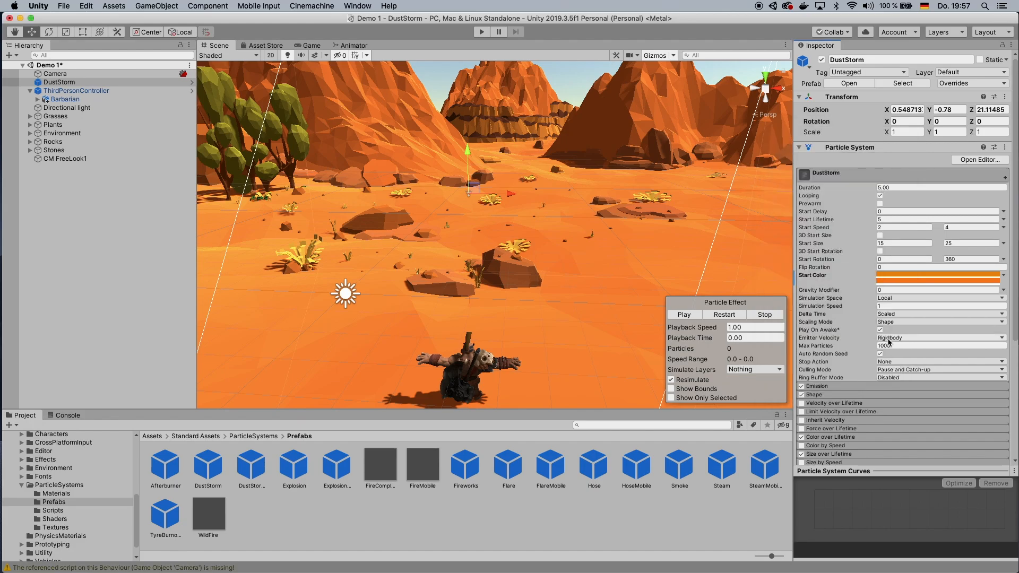
Step: Expand the Emission module and enter 1000 for Rate over Time
{"action": "left_click", "coordinate": [808, 386]}
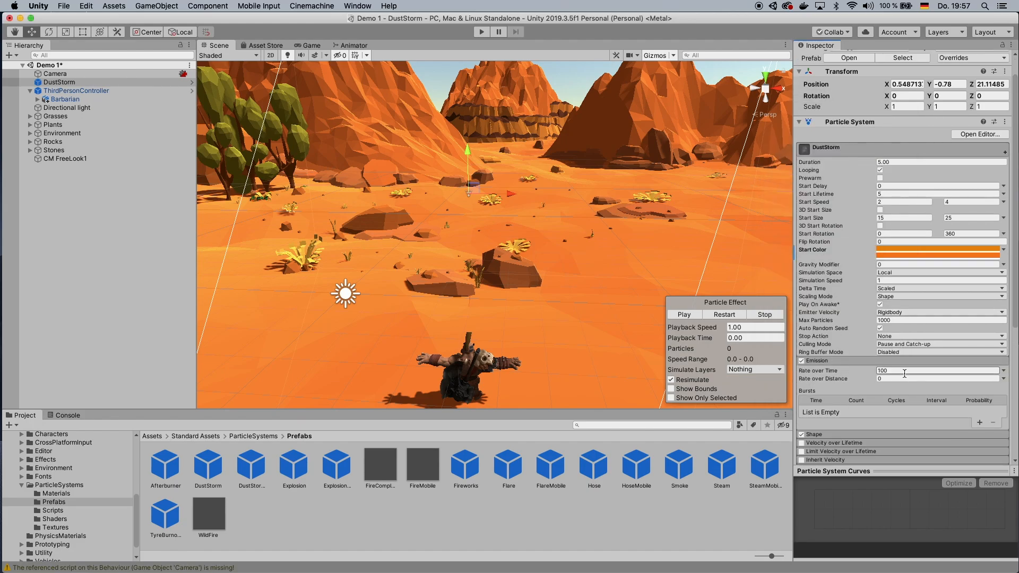
{"action": "double_click", "coordinate": [890, 370]}
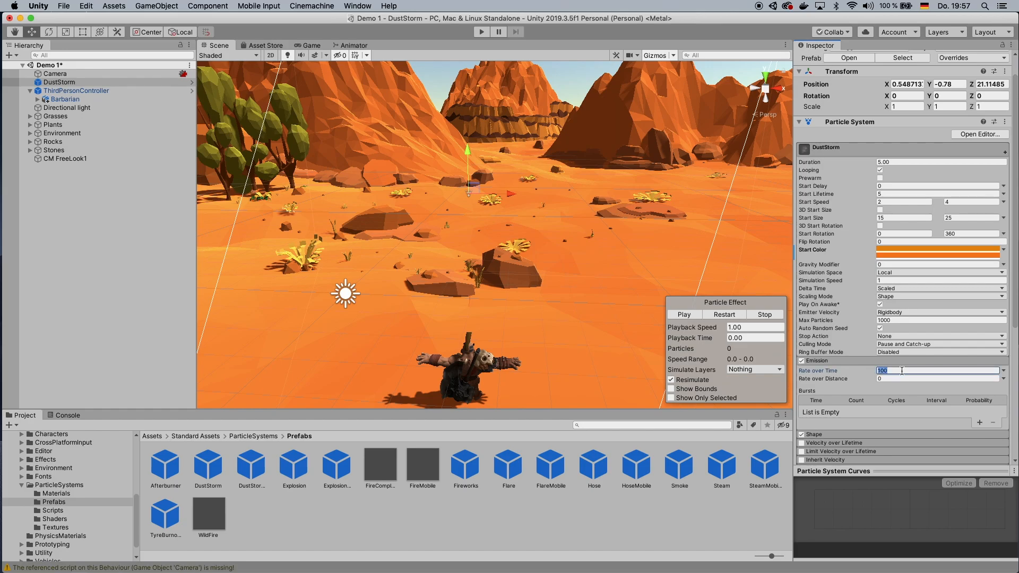
{"action": "type", "text": "1000"}
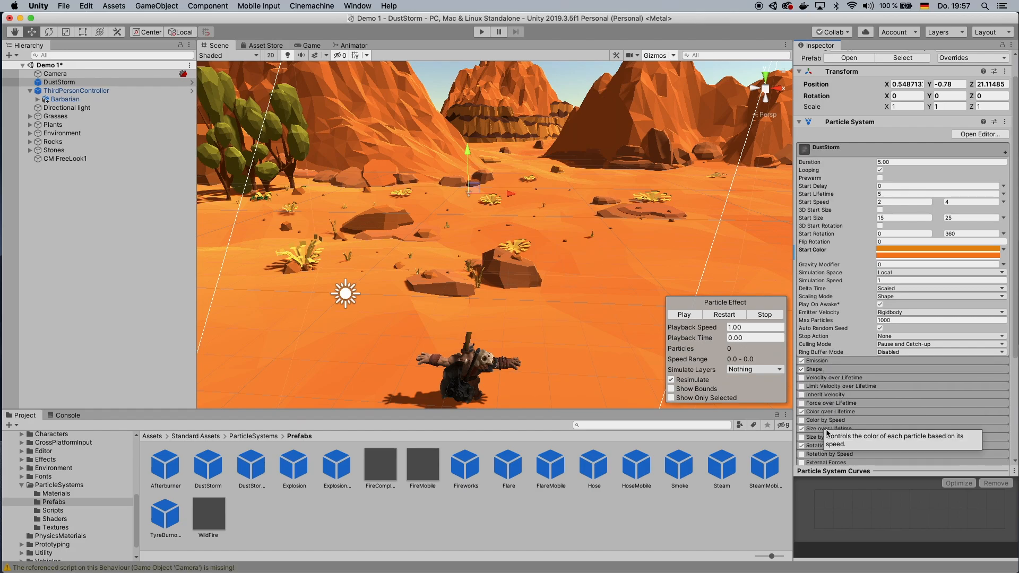
{"action": "mouse_move", "coordinate": [879, 416]}
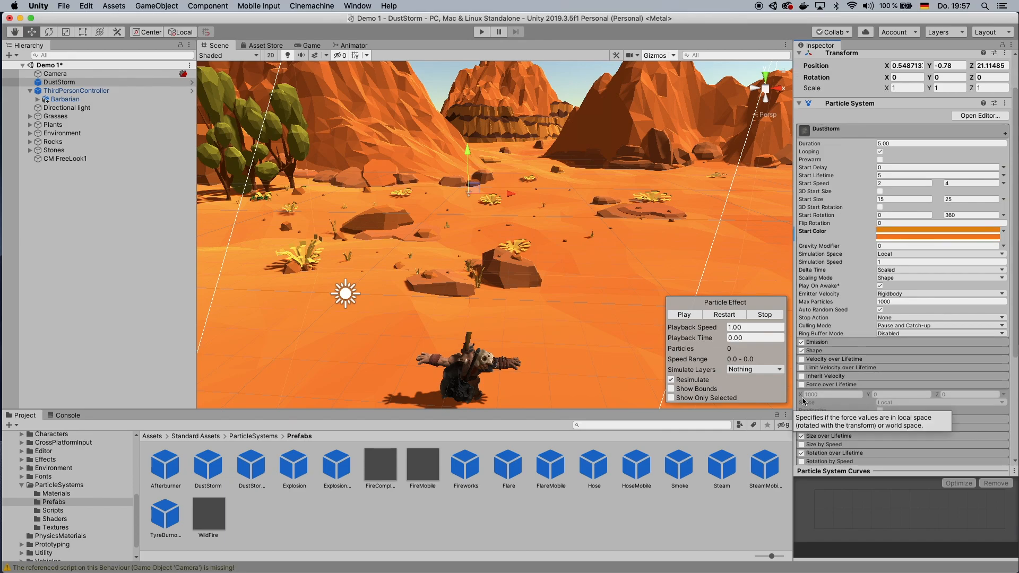
Step: Enable Force over Lifetime on the DustStorm and enter Play mode to view the storm
{"action": "left_click", "coordinate": [802, 376]}
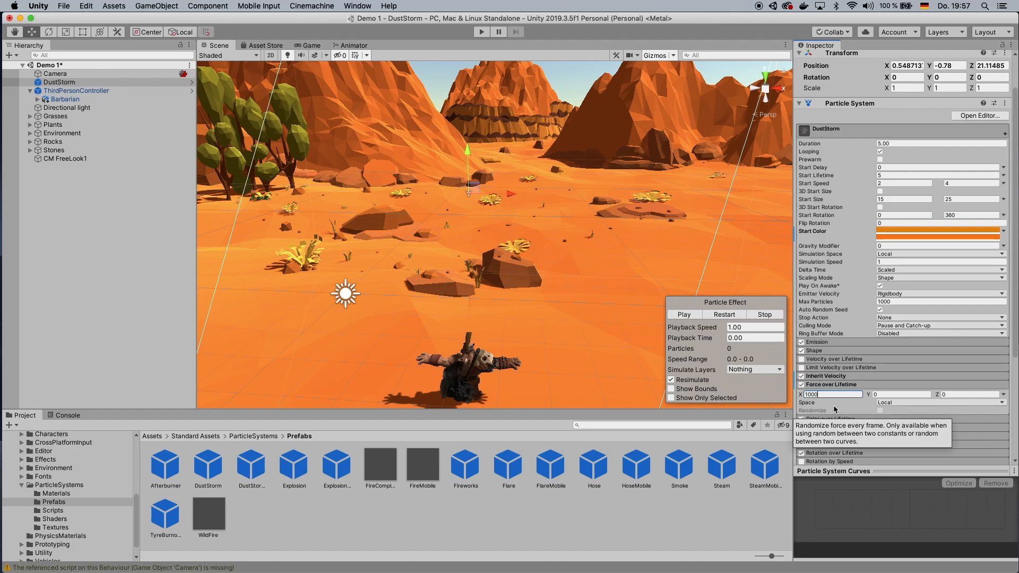
{"action": "mouse_move", "coordinate": [830, 379]}
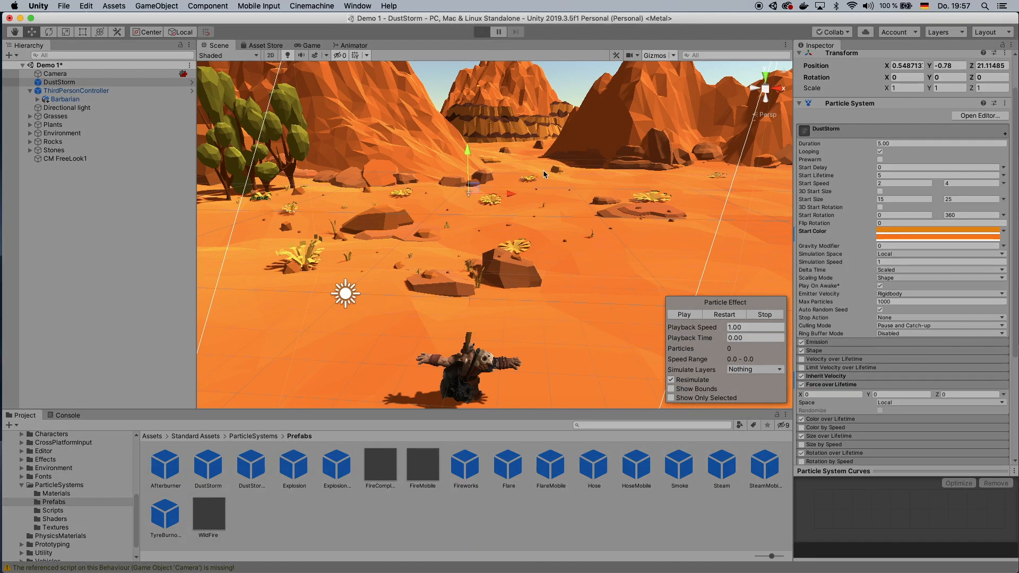
{"action": "left_click", "coordinate": [498, 31]}
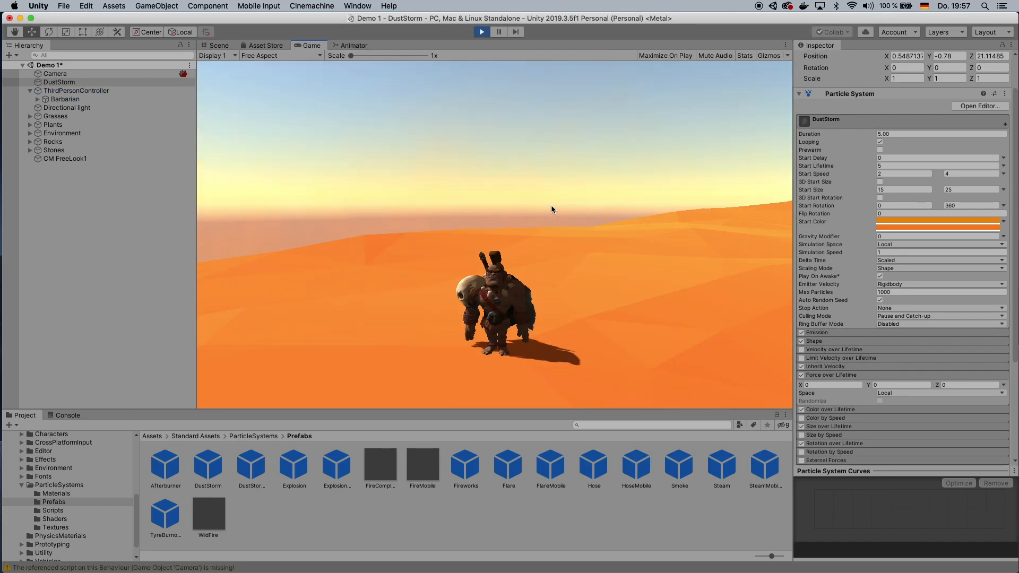